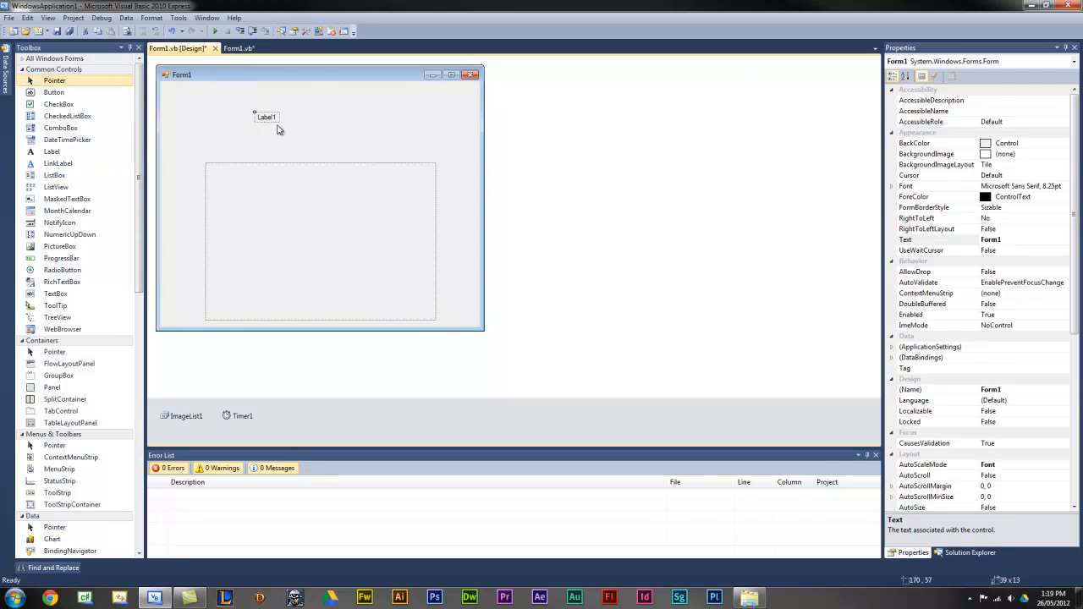
Select Label1 on Form1 and open its Click event handler code
{"action": "left_click", "coordinate": [266, 117]}
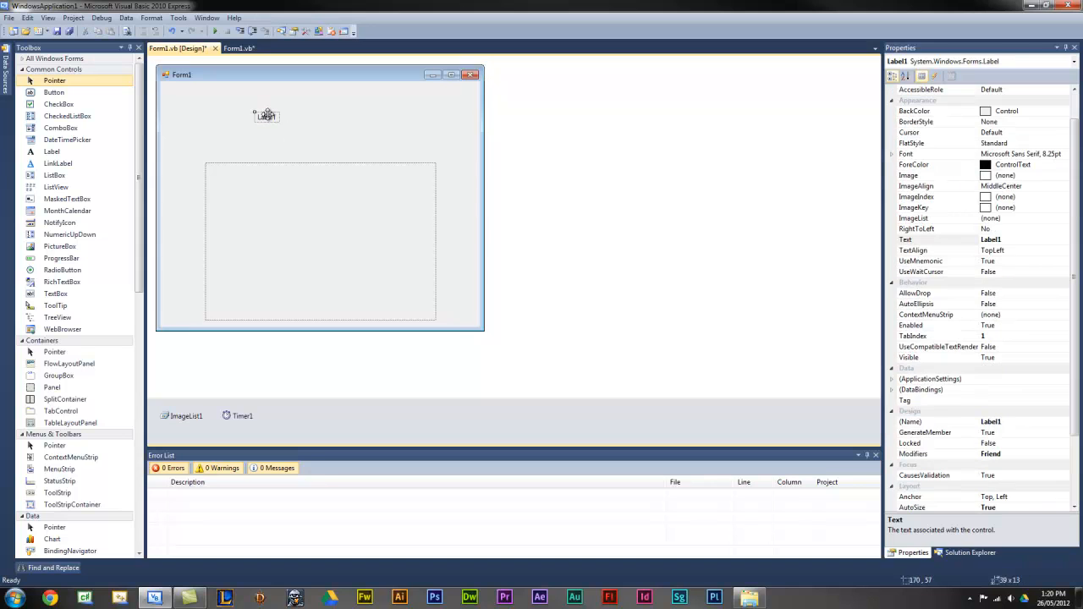
{"action": "left_click_drag", "start_coordinate": [266, 116], "coordinate": [310, 129]}
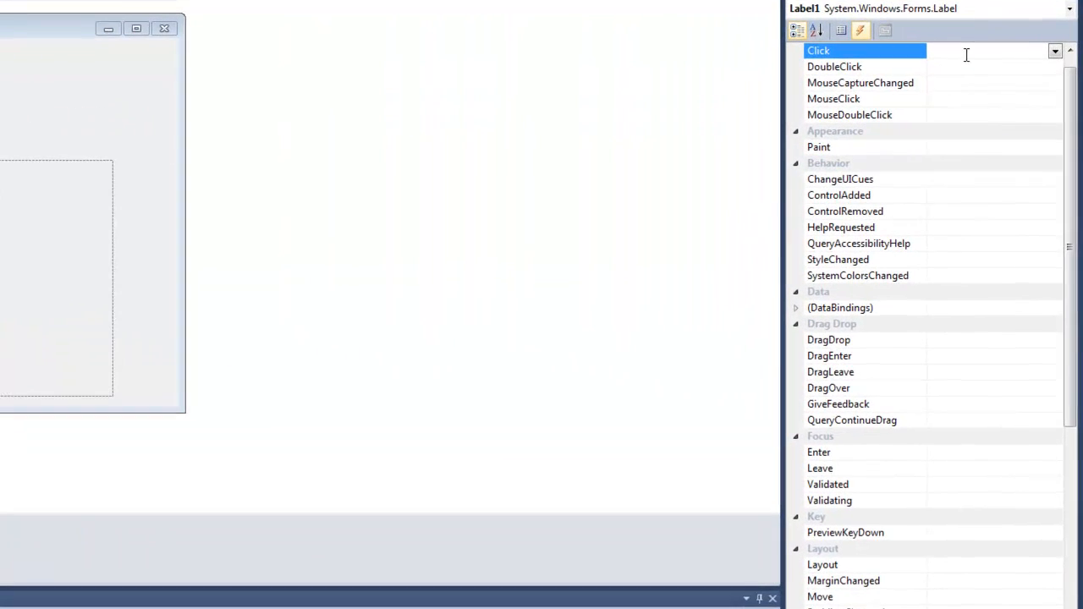
{"action": "double_click", "coordinate": [855, 51]}
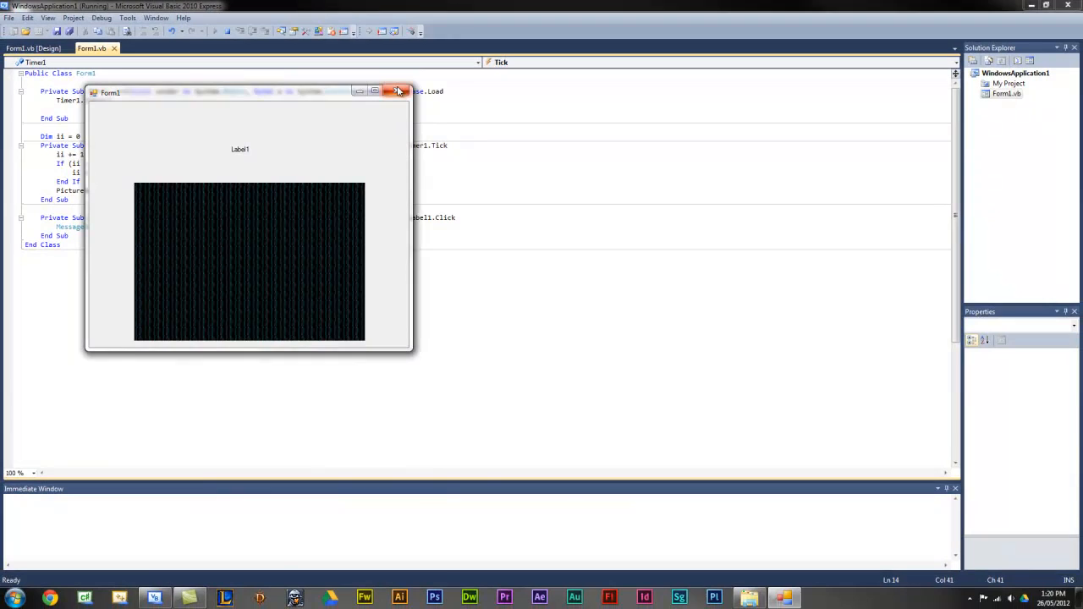
End the Form1 test run and show the Documents > Visual Studio 2010 folder
{"action": "left_click", "coordinate": [398, 92]}
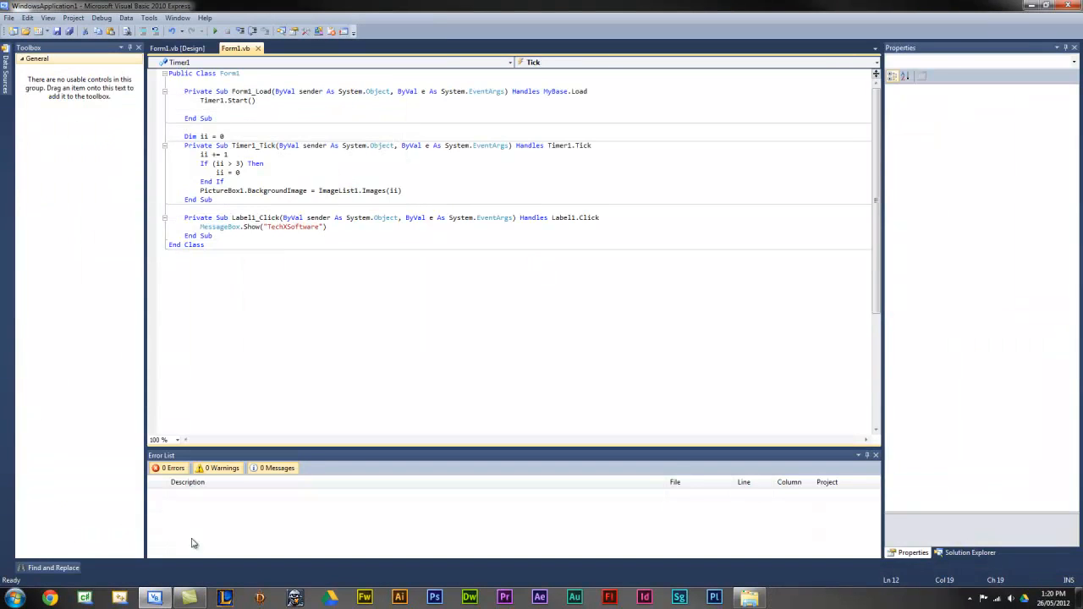
{"action": "left_click", "coordinate": [176, 48]}
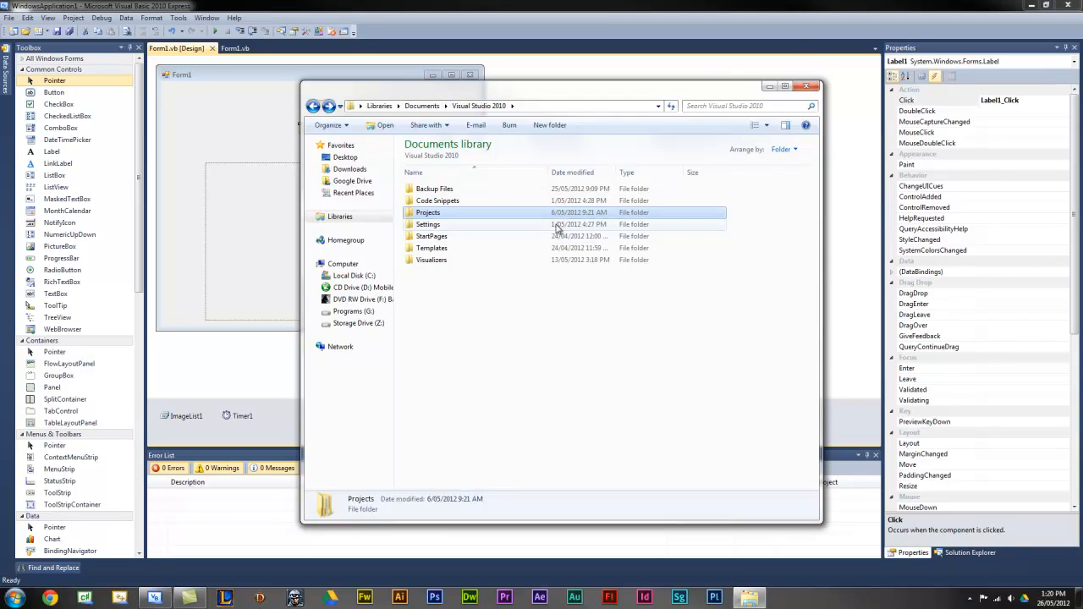
Browse Projects > WindowsApplication1 and open Form1.Designer.vb in the code editor
{"action": "double_click", "coordinate": [428, 212]}
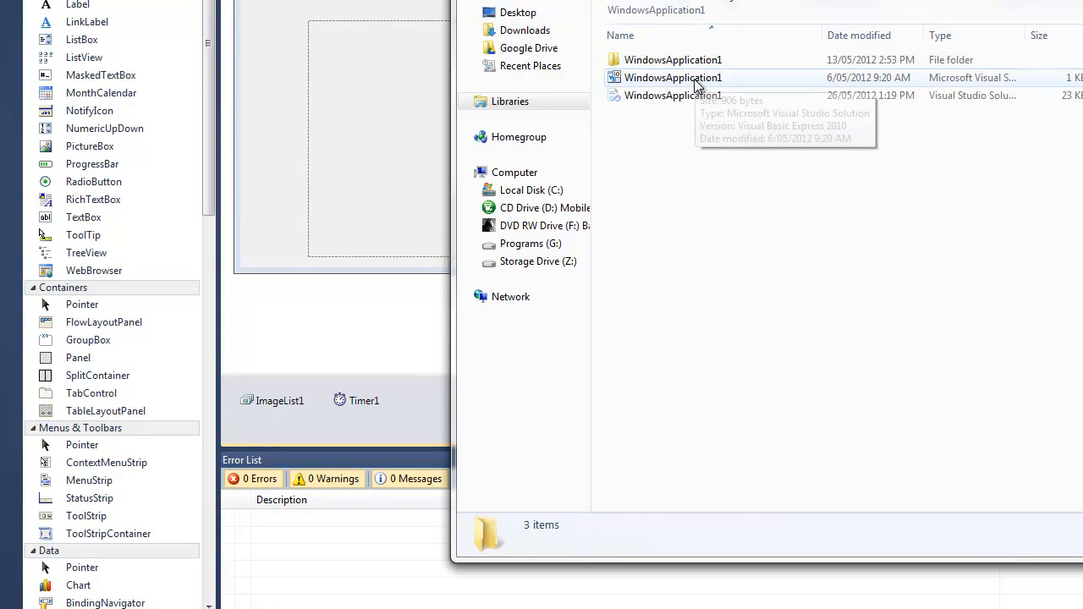
{"action": "double_click", "coordinate": [673, 59]}
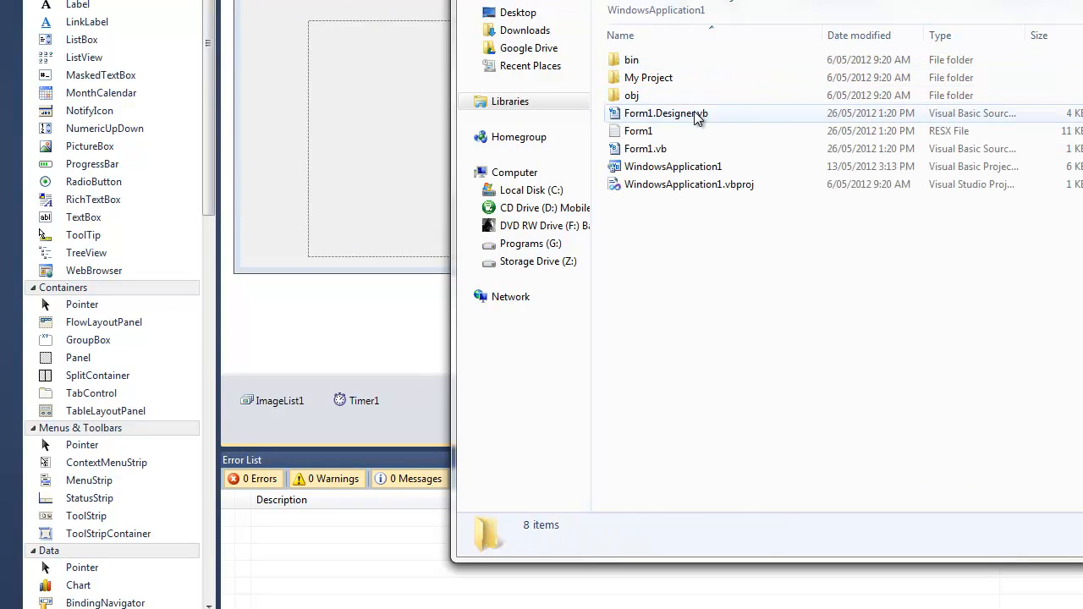
{"action": "double_click", "coordinate": [666, 113]}
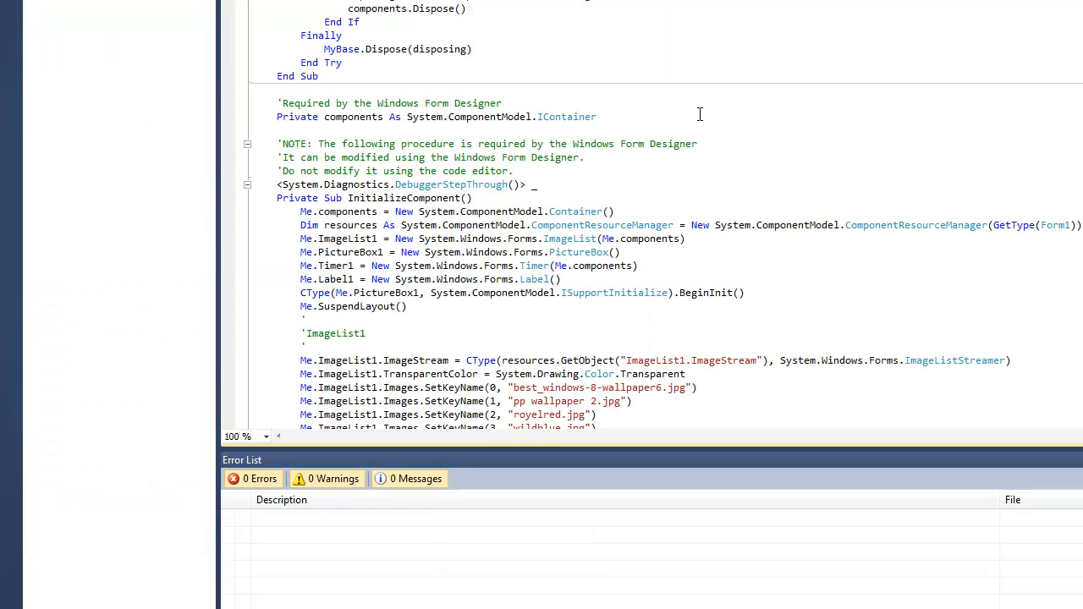
{"action": "mouse_move", "coordinate": [668, 112]}
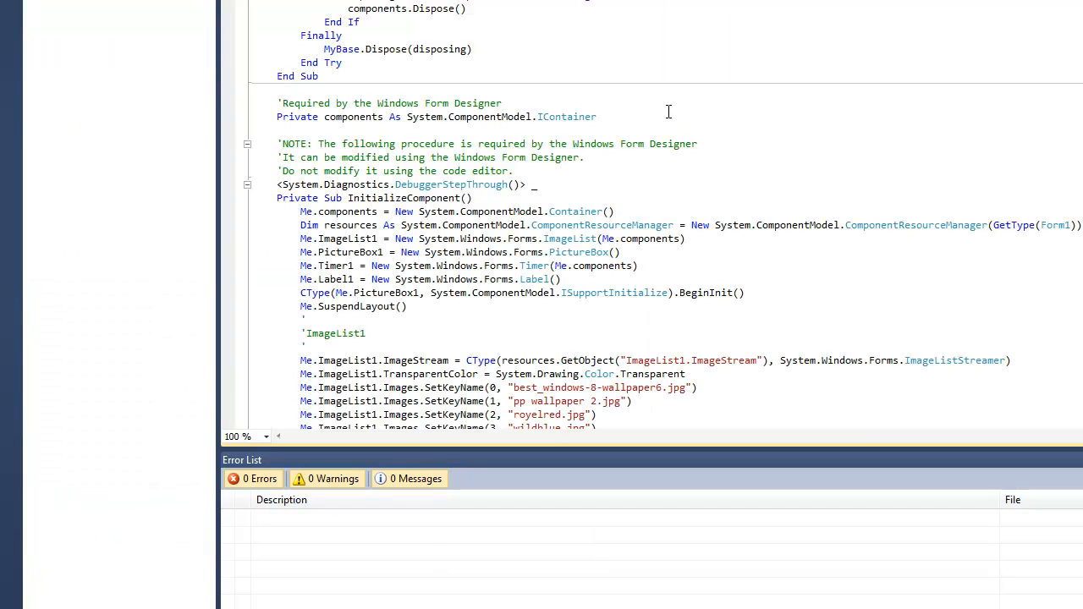
Replace all 12 occurrences of 'Label1' with 'Button1' using Quick Replace
{"action": "key", "text": "ctrl+f"}
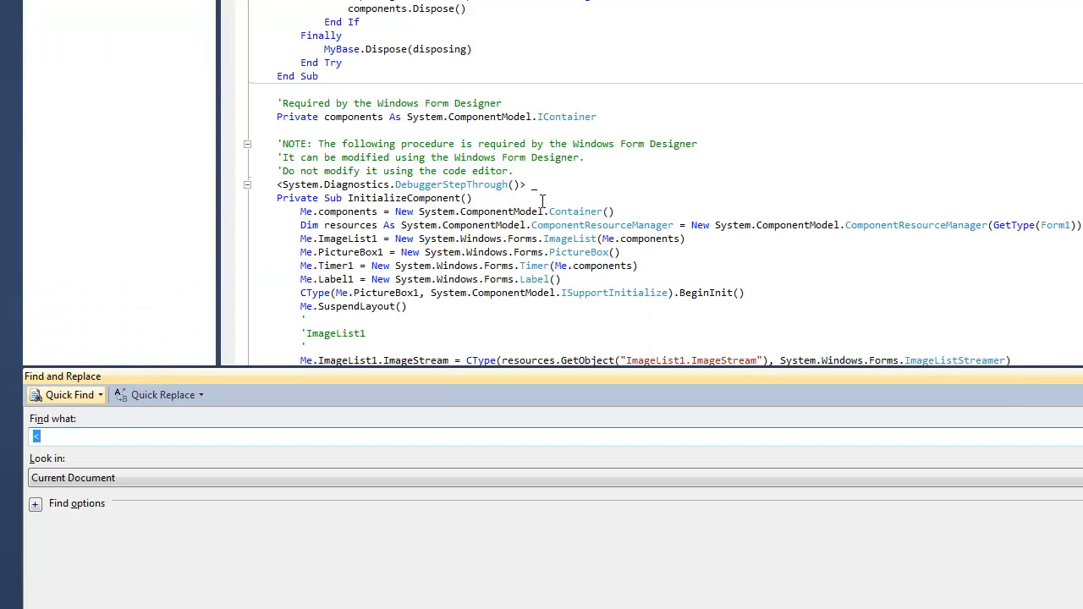
{"action": "left_click", "coordinate": [162, 395]}
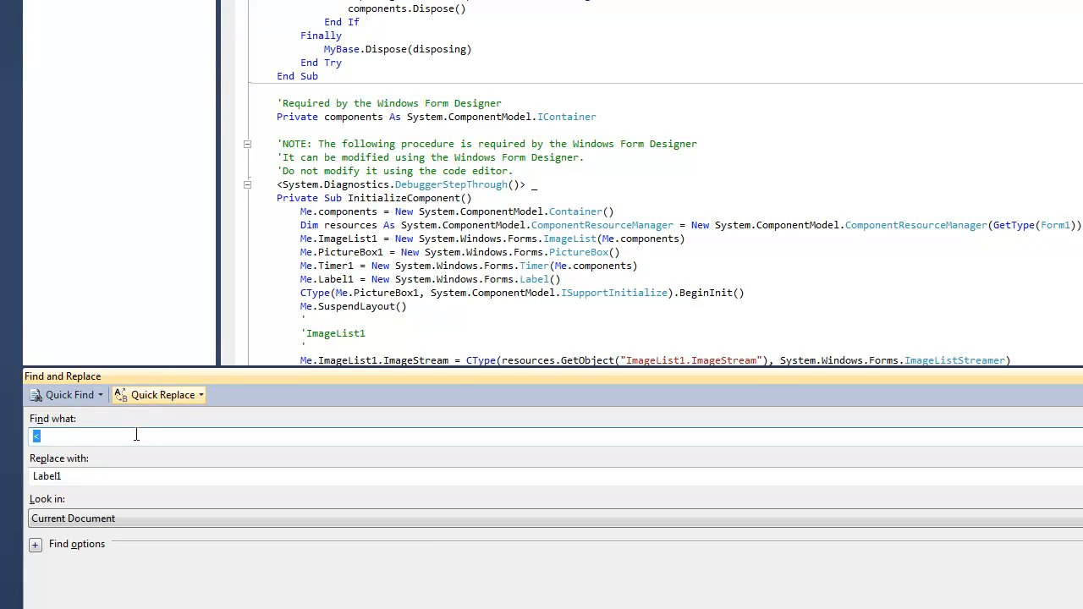
{"action": "type", "text": "L"}
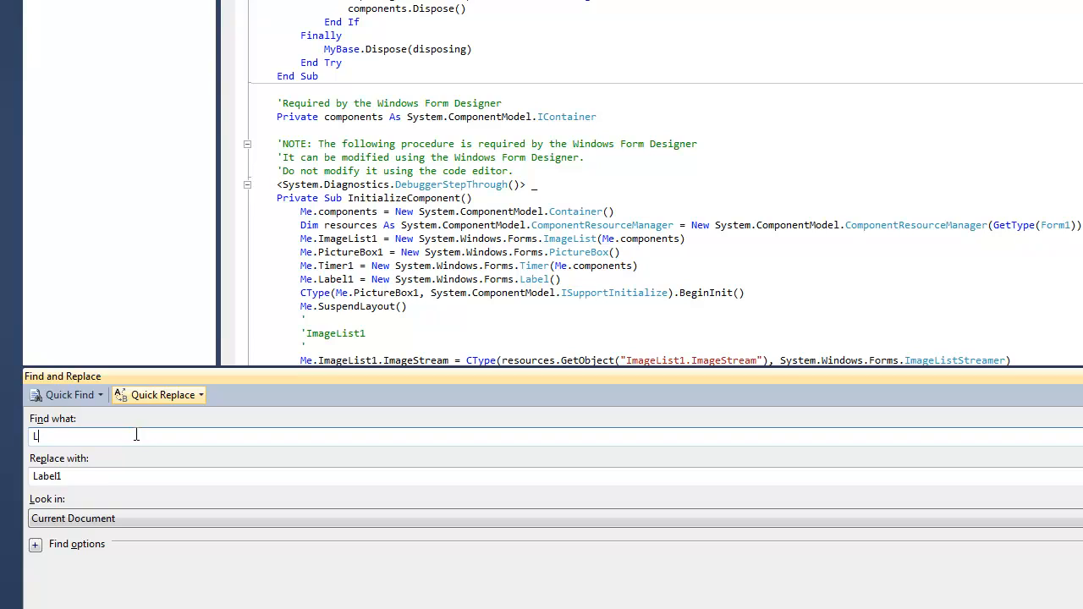
{"action": "type", "text": "abel1"}
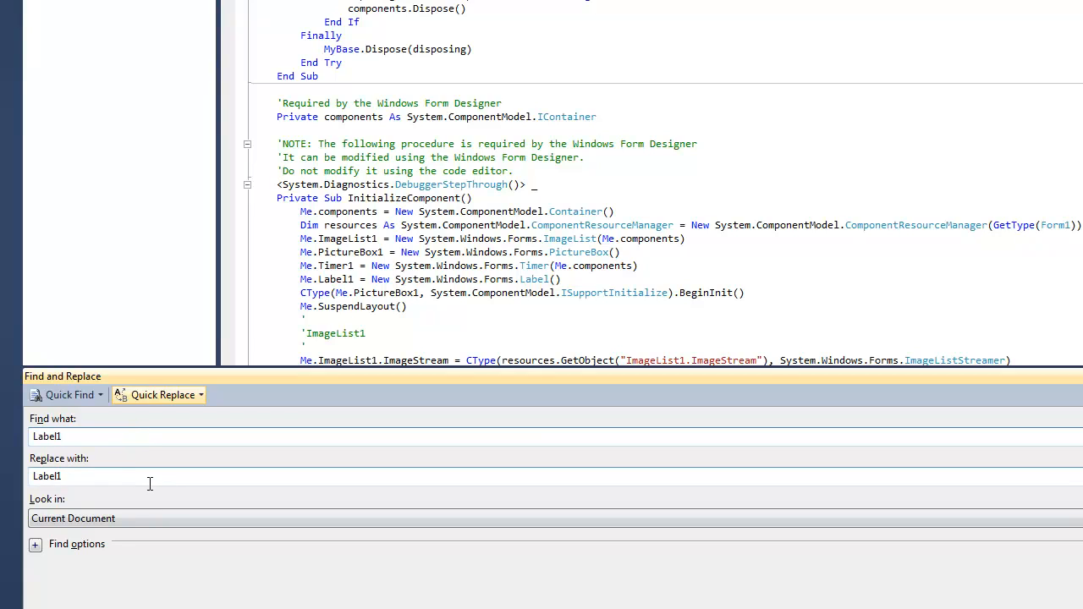
{"action": "type", "text": "B"}
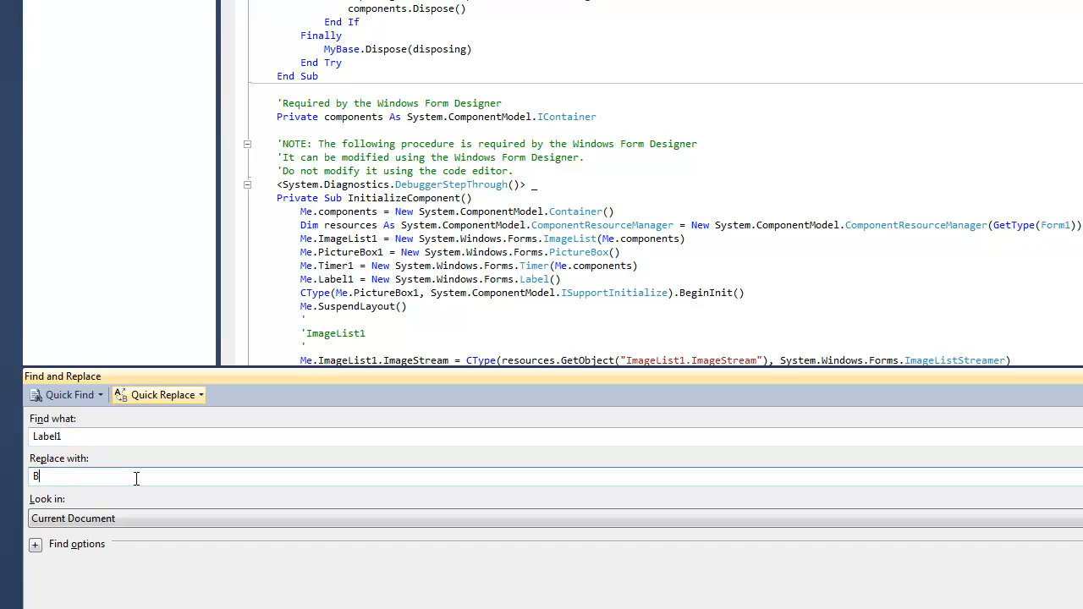
{"action": "type", "text": "utt"}
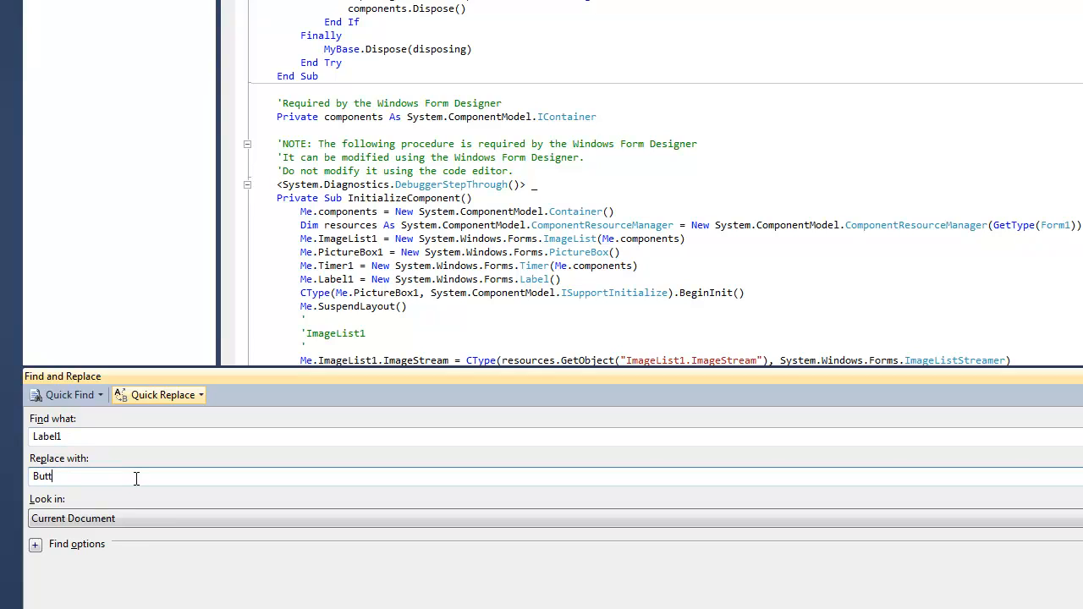
{"action": "type", "text": "on1"}
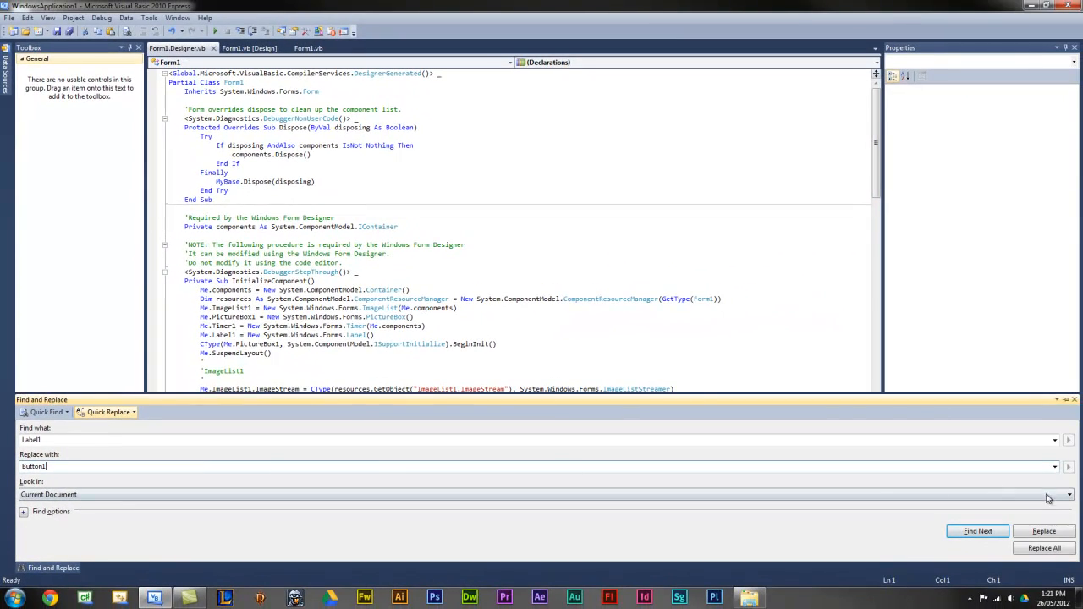
{"action": "left_click", "coordinate": [1043, 547]}
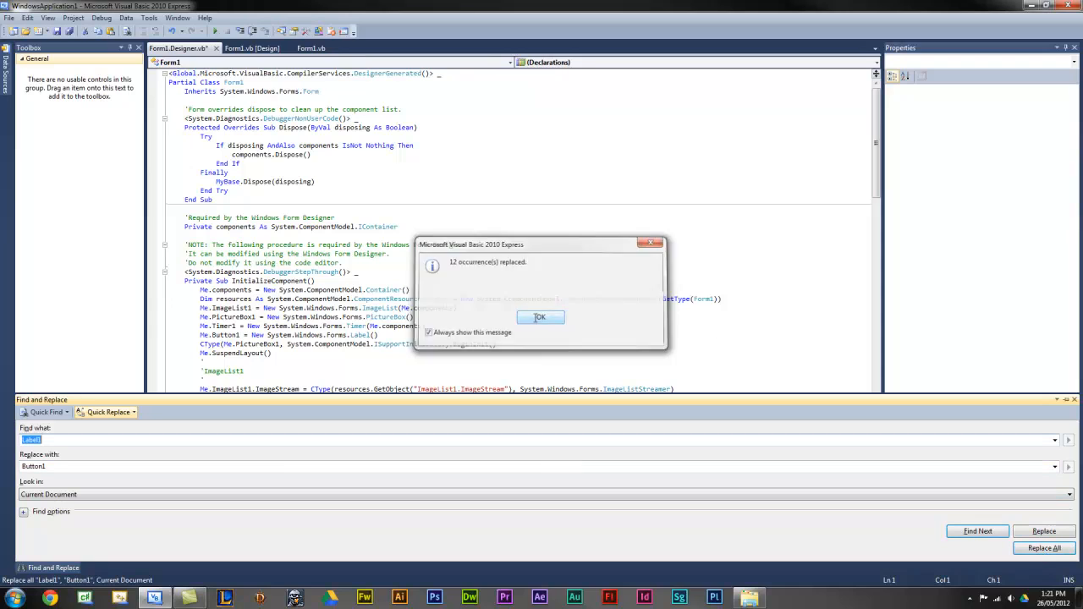
{"action": "left_click", "coordinate": [540, 317]}
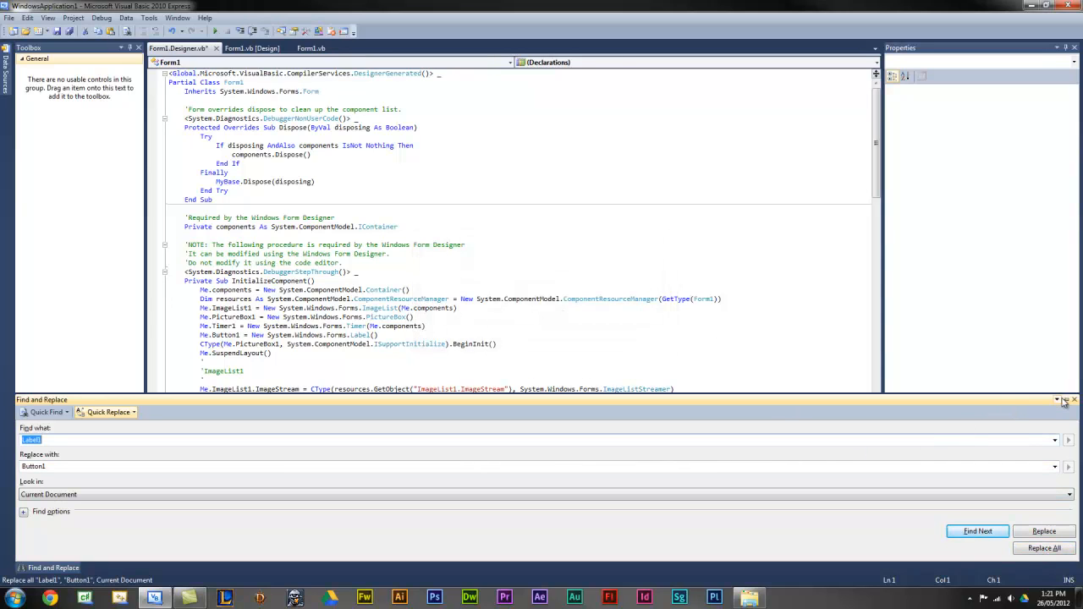
Close Find and Replace, inspect the Handles clause error, and return to Form1.Designer.vb
{"action": "left_click", "coordinate": [1044, 549]}
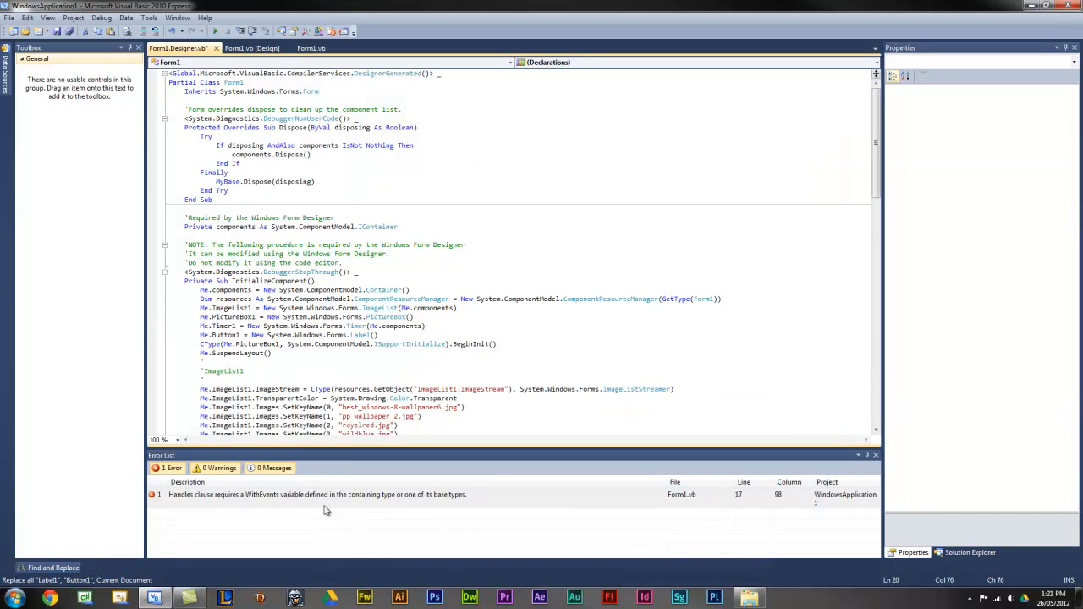
{"action": "left_click", "coordinate": [312, 47]}
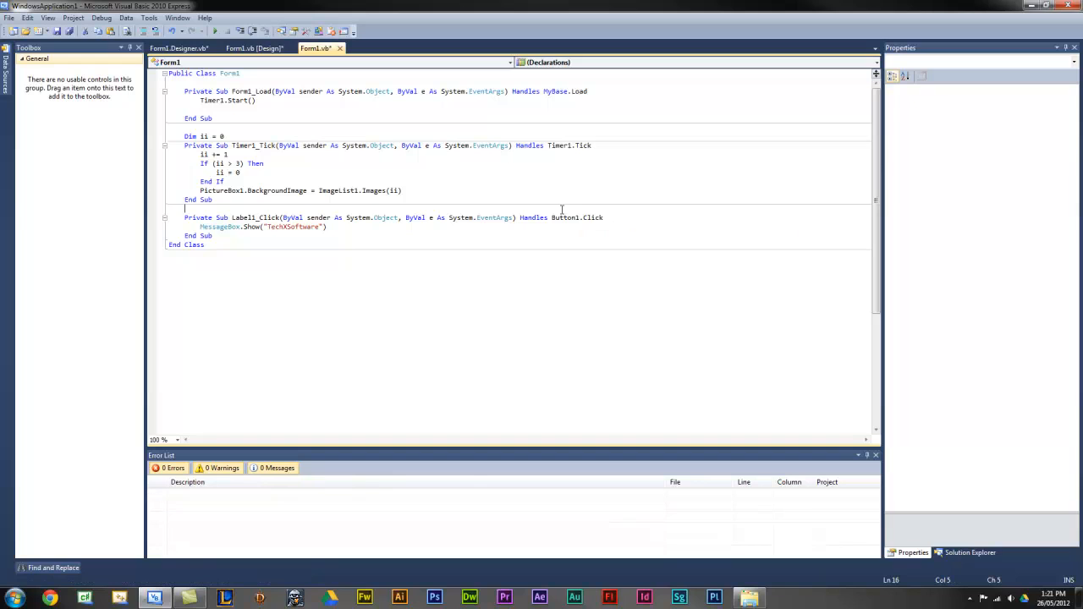
{"action": "left_click", "coordinate": [177, 48]}
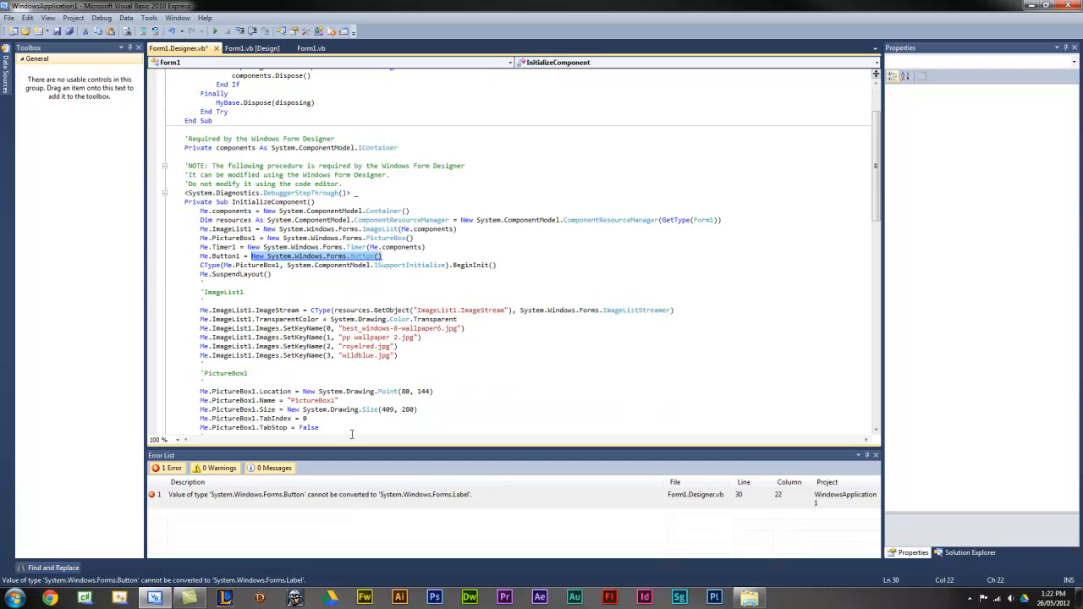
Change Button1's Friend WithEvents type from Label to Button and view Form1 design
{"action": "left_click", "coordinate": [382, 256]}
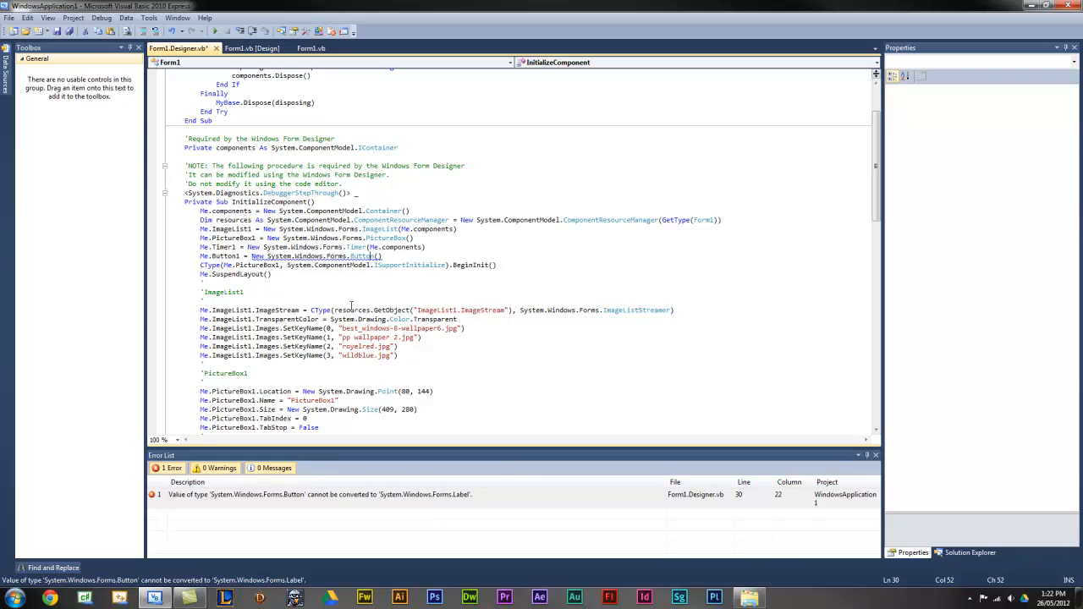
{"action": "mouse_move", "coordinate": [351, 265]}
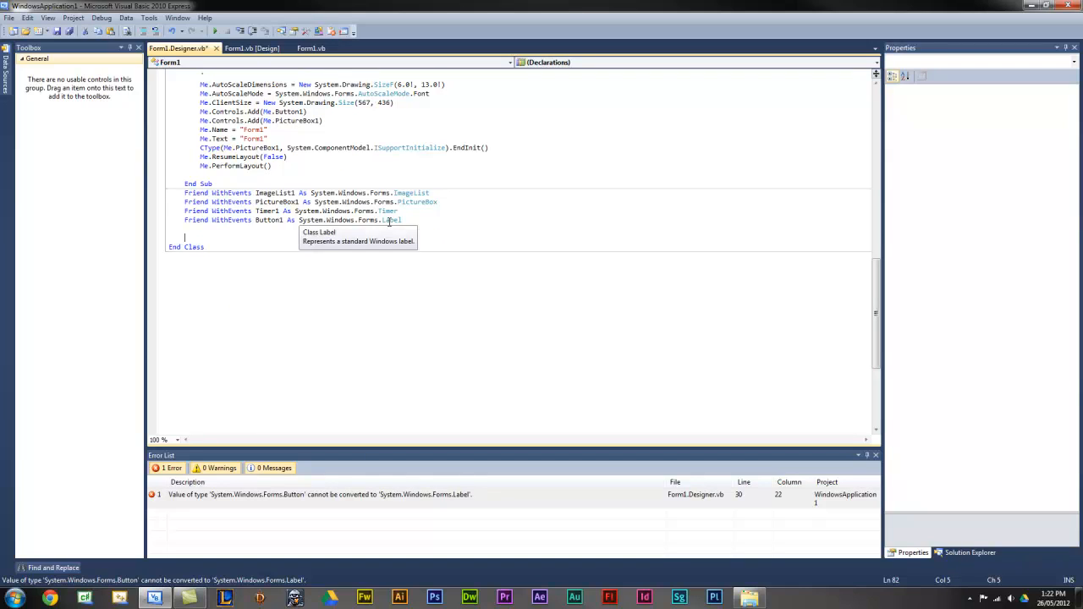
{"action": "double_click", "coordinate": [390, 220]}
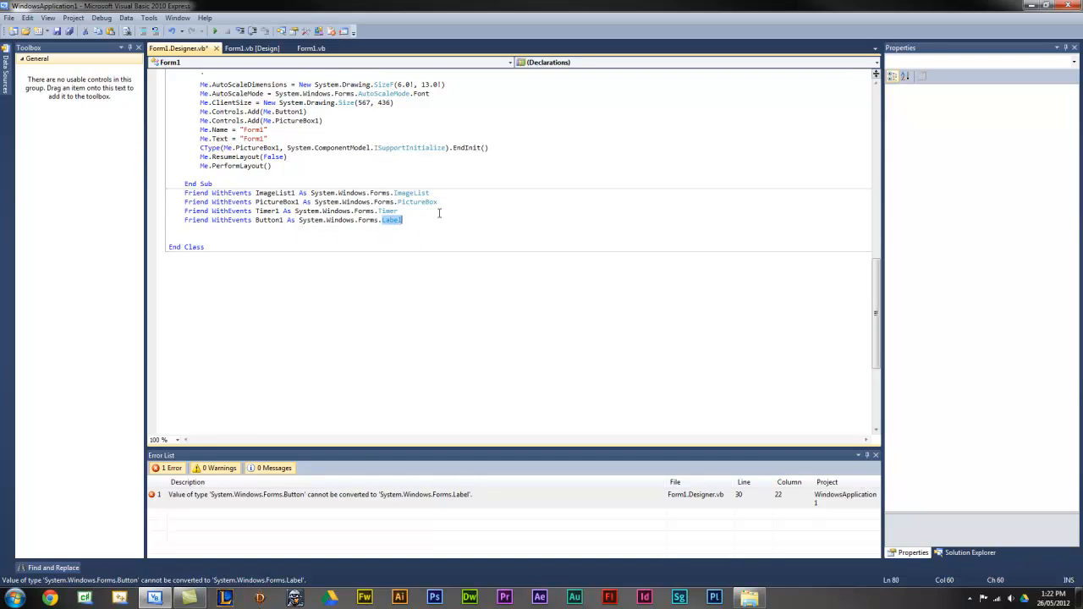
{"action": "type", "text": "Button1.Click"}
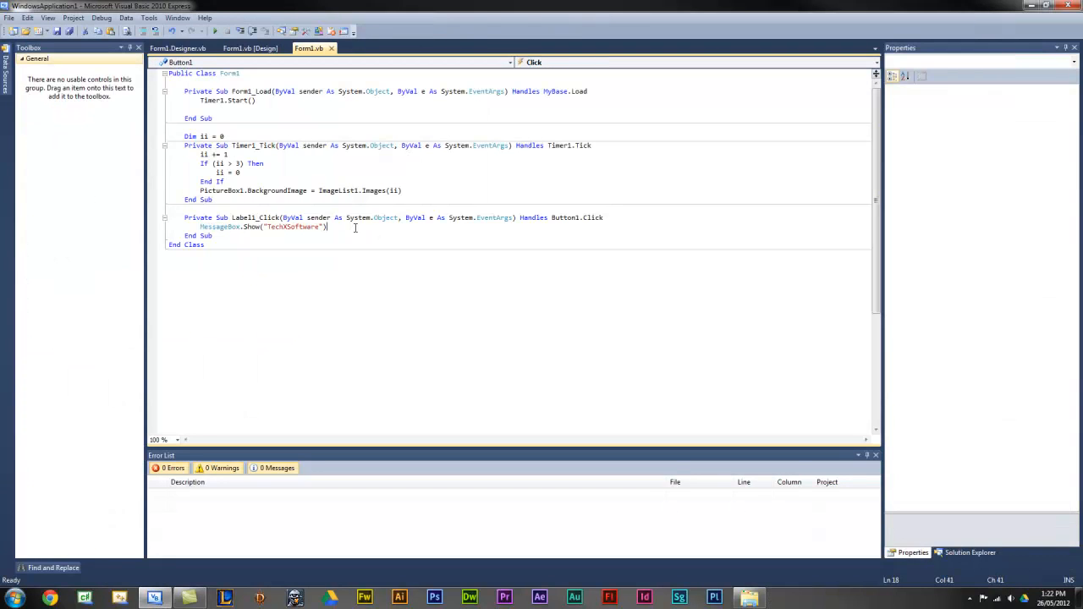
{"action": "left_click", "coordinate": [250, 48]}
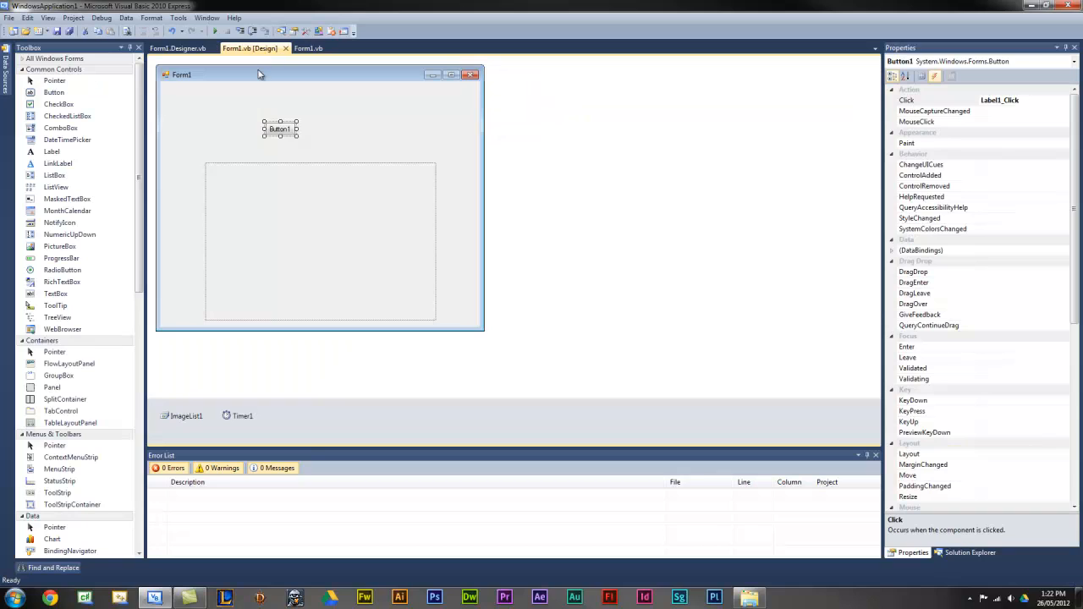